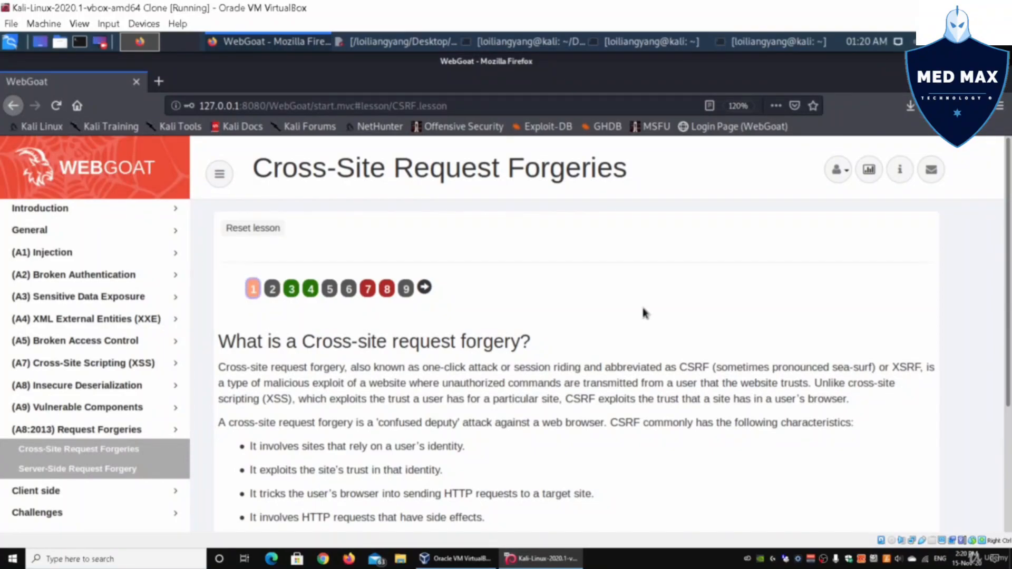
Step: Page through the CSRF lesson past the GET request example to the Basic Get CSRF Exercise
left_click(253, 288)
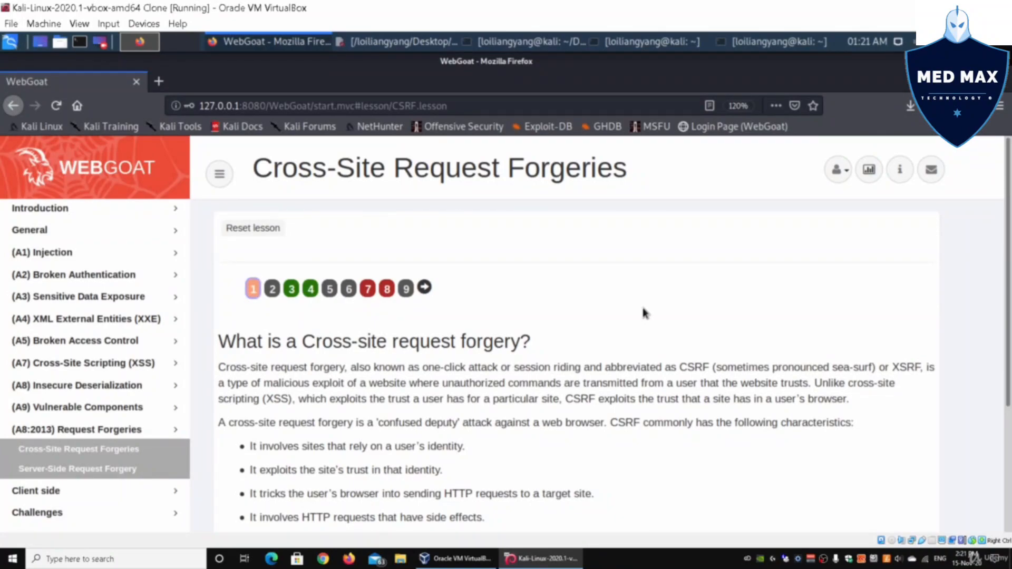
left_click(253, 288)
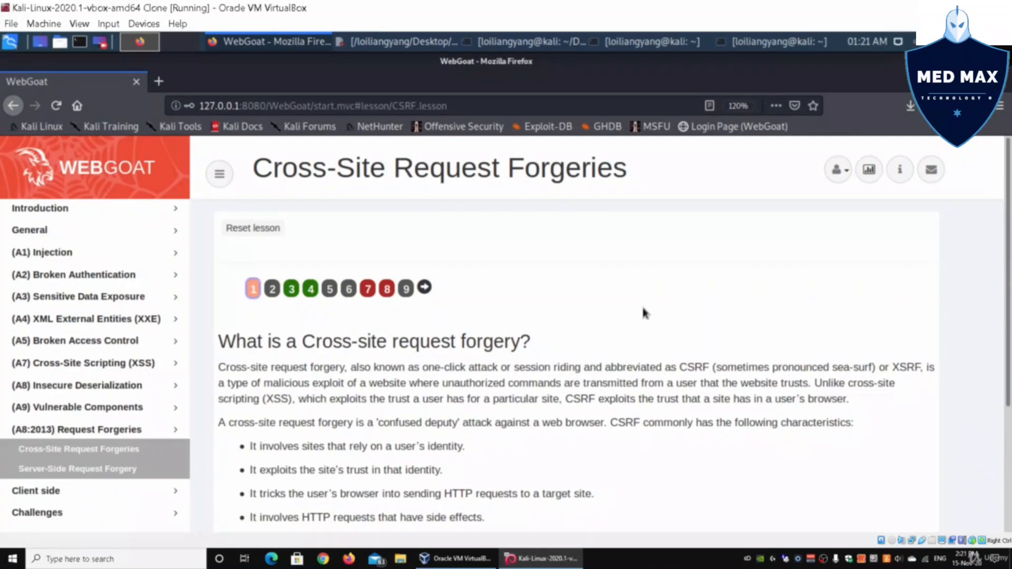
left_click(253, 288)
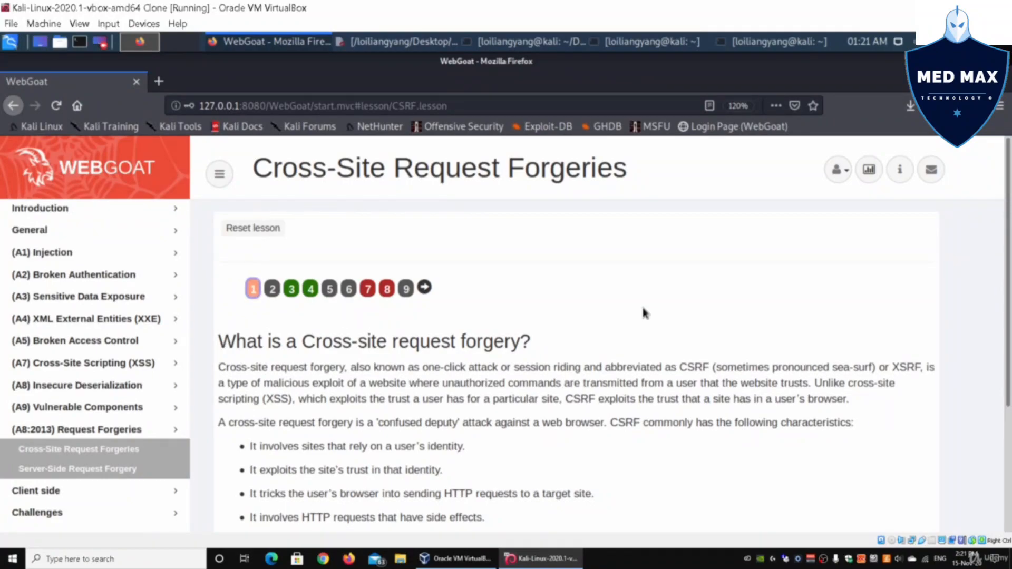
left_click(253, 288)
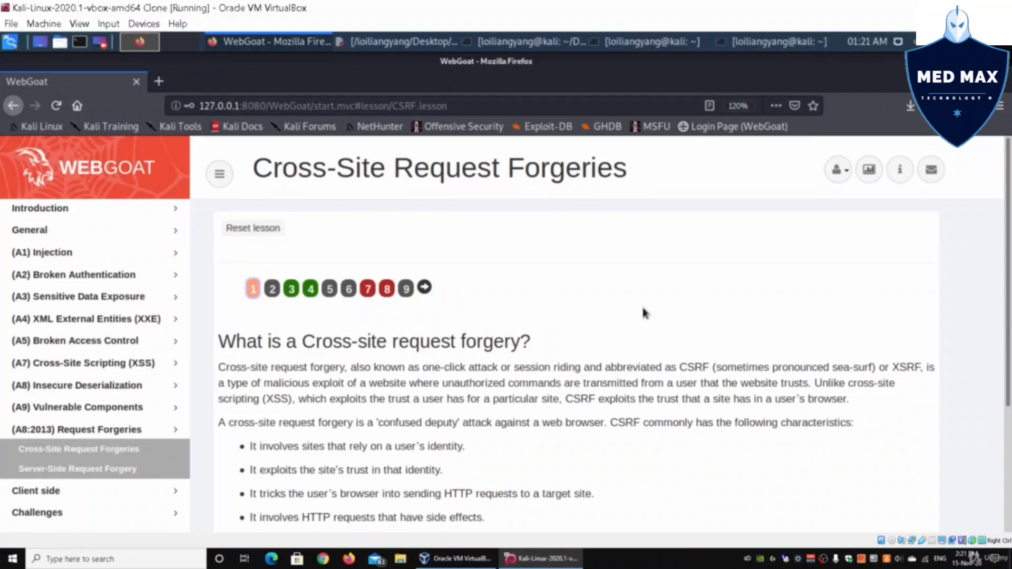
left_click(252, 289)
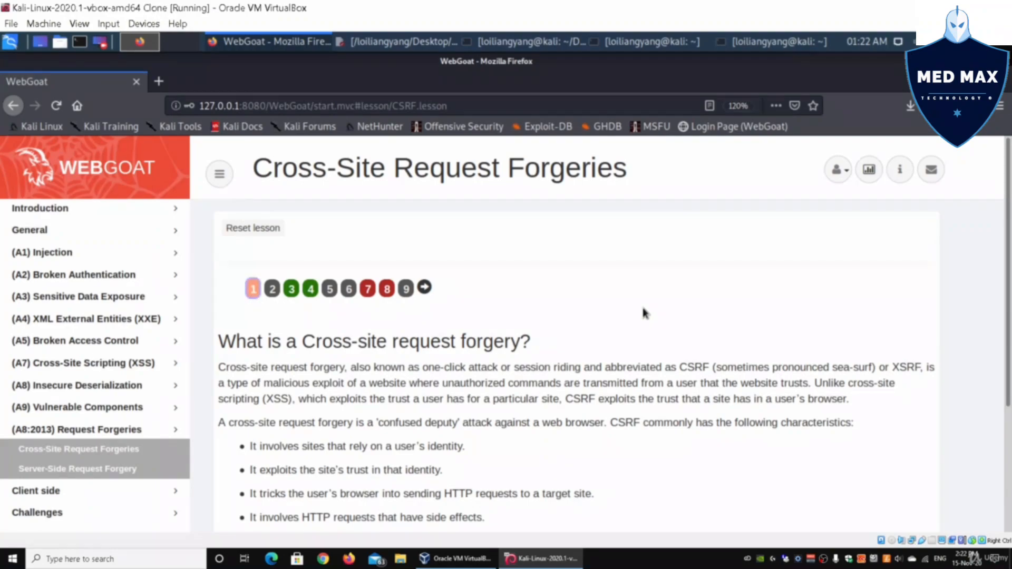
left_click(253, 288)
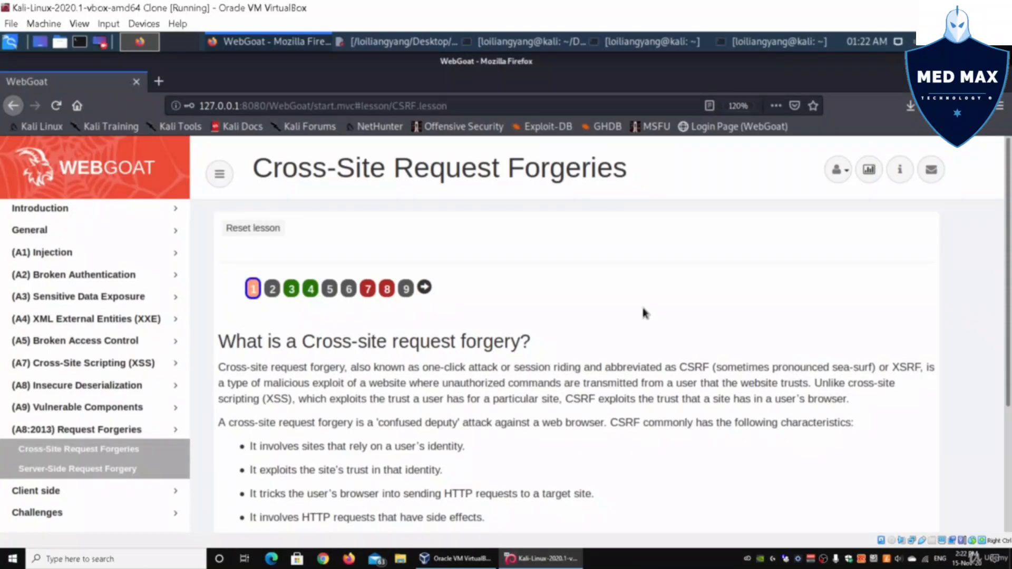
scroll("down", 3)
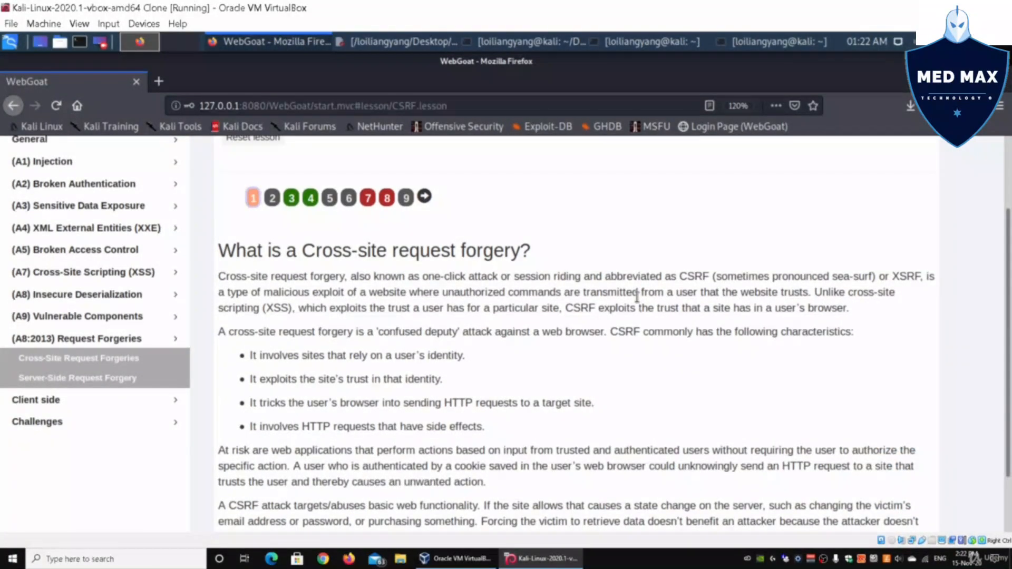
mouse_move(617, 268)
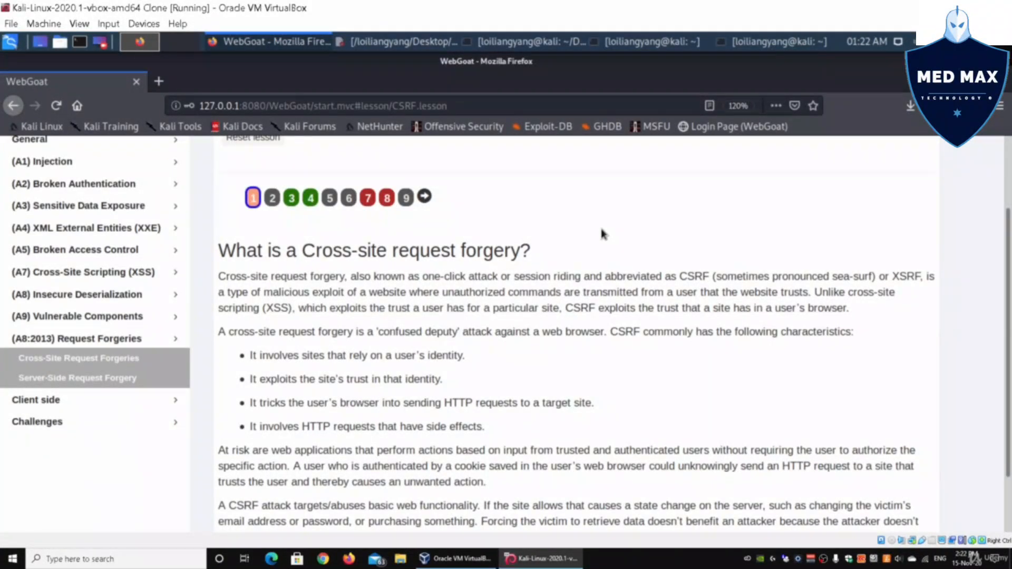
scroll("down", 3)
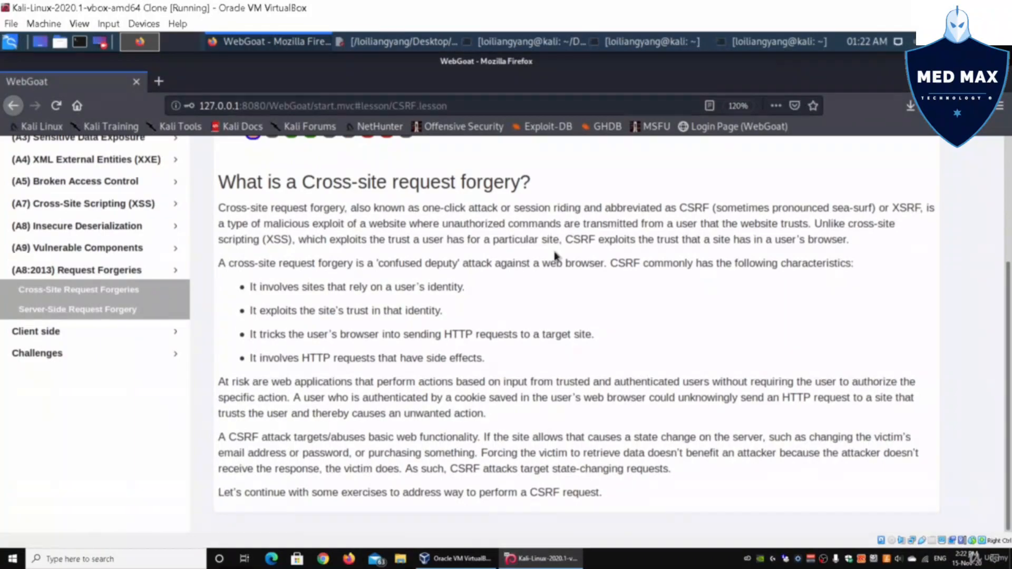
mouse_move(264, 307)
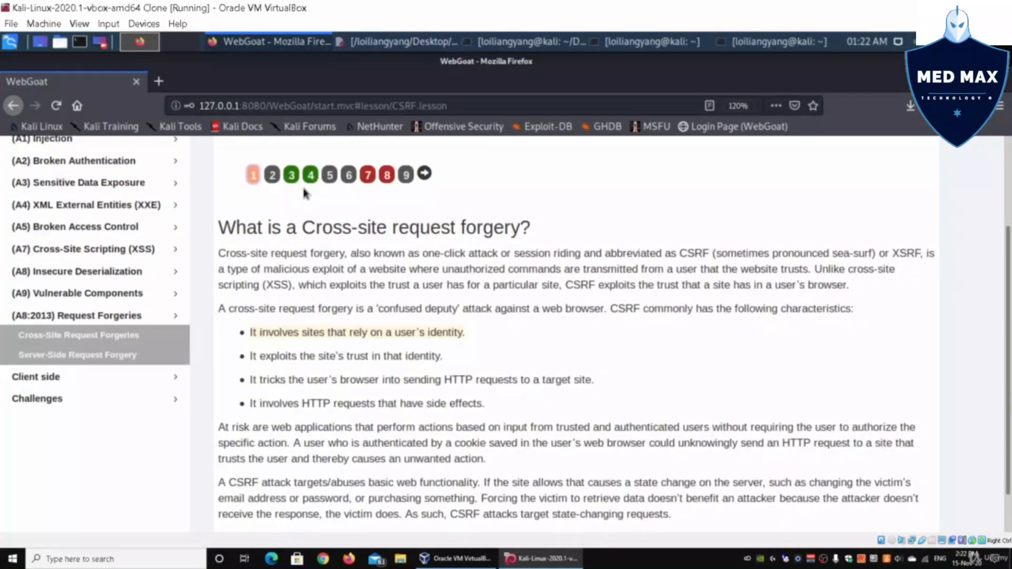
left_click(272, 175)
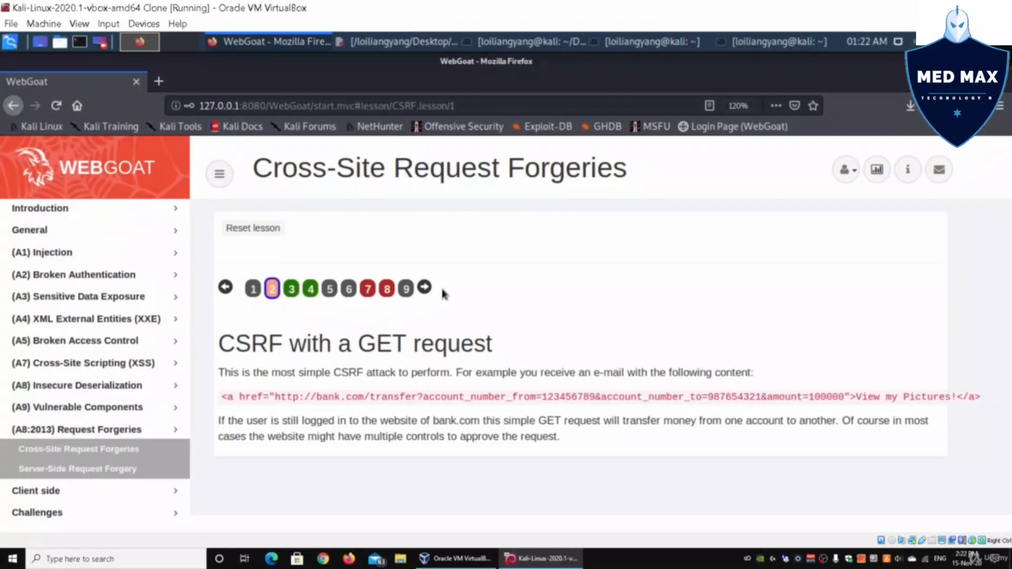
mouse_move(405, 392)
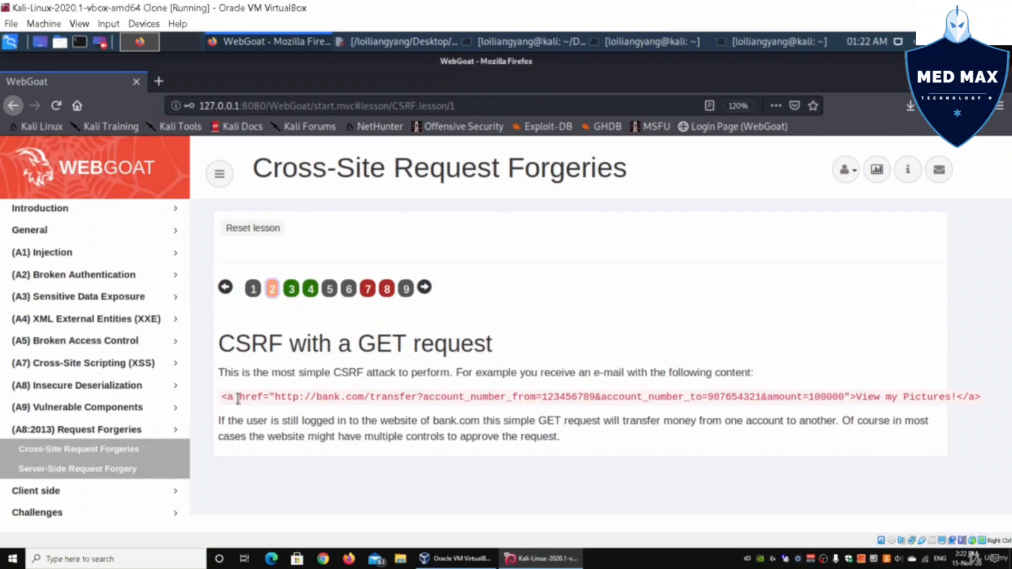
mouse_move(452, 377)
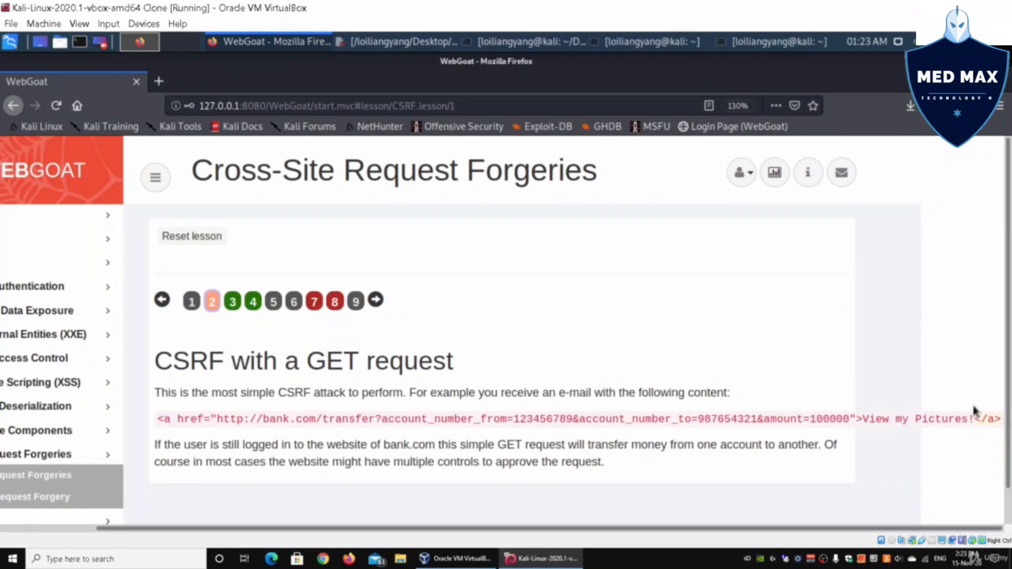
left_click(212, 301)
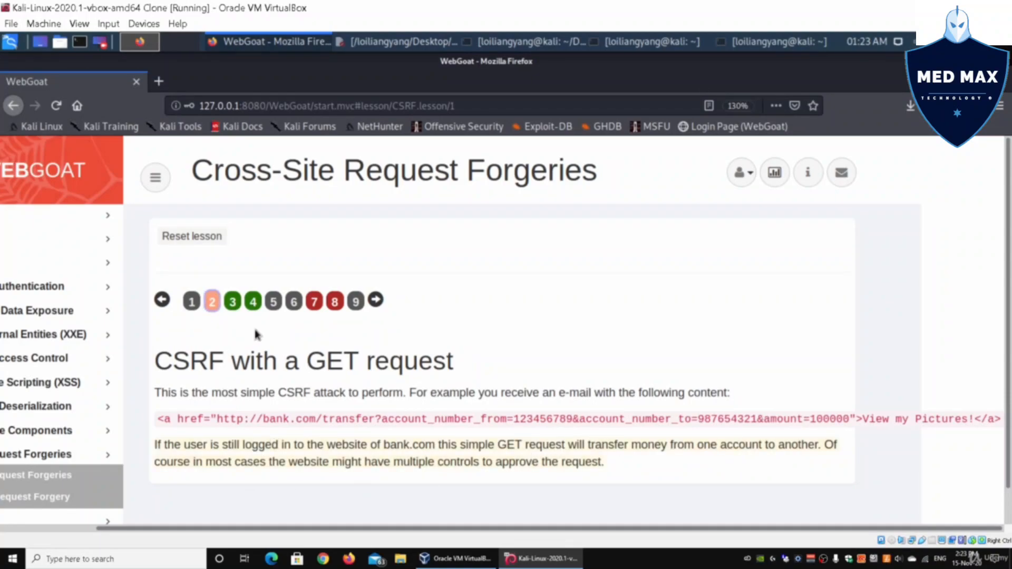
left_click(232, 301)
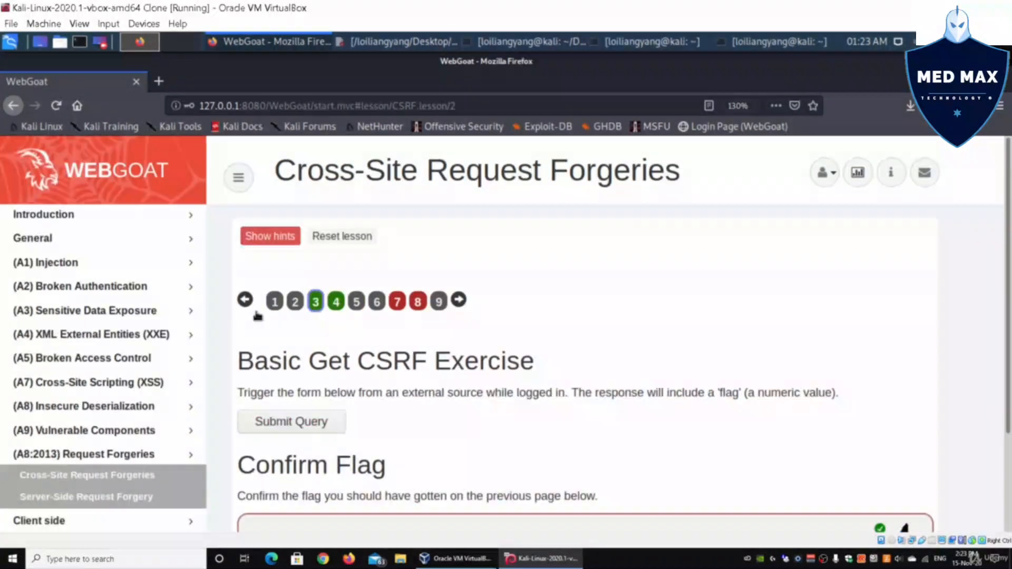
scroll("down", 3)
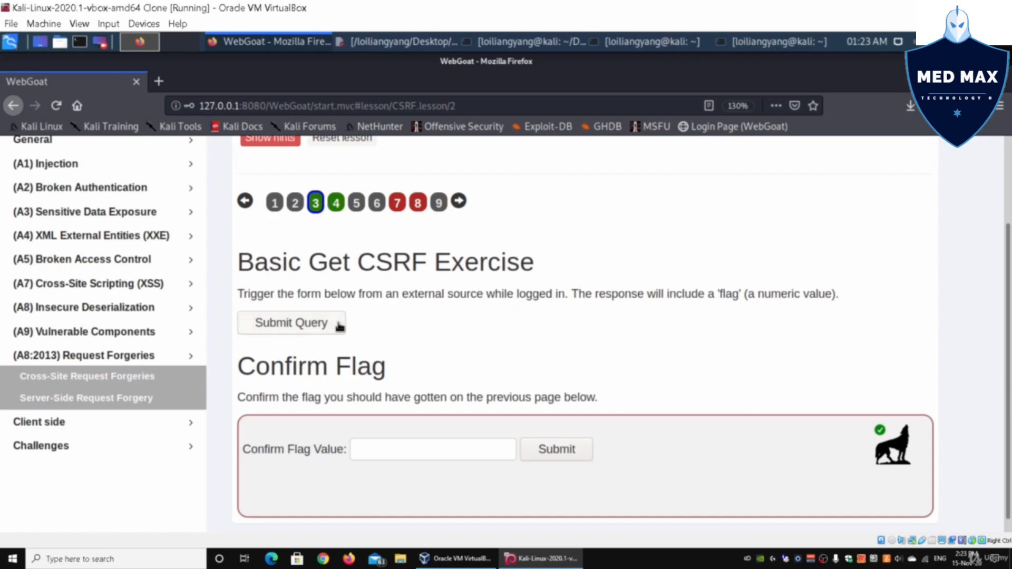
left_click(291, 322)
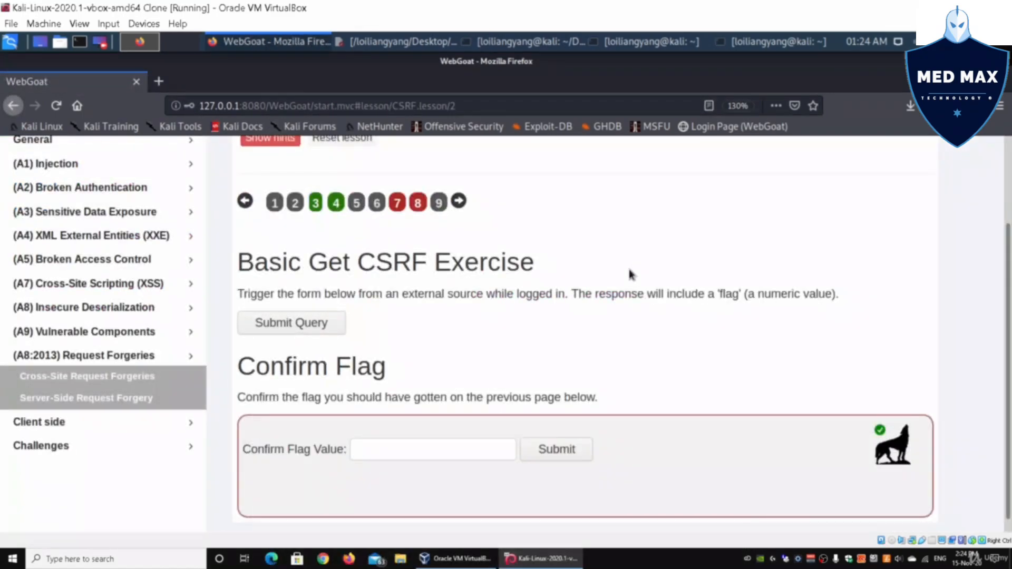
left_click(316, 202)
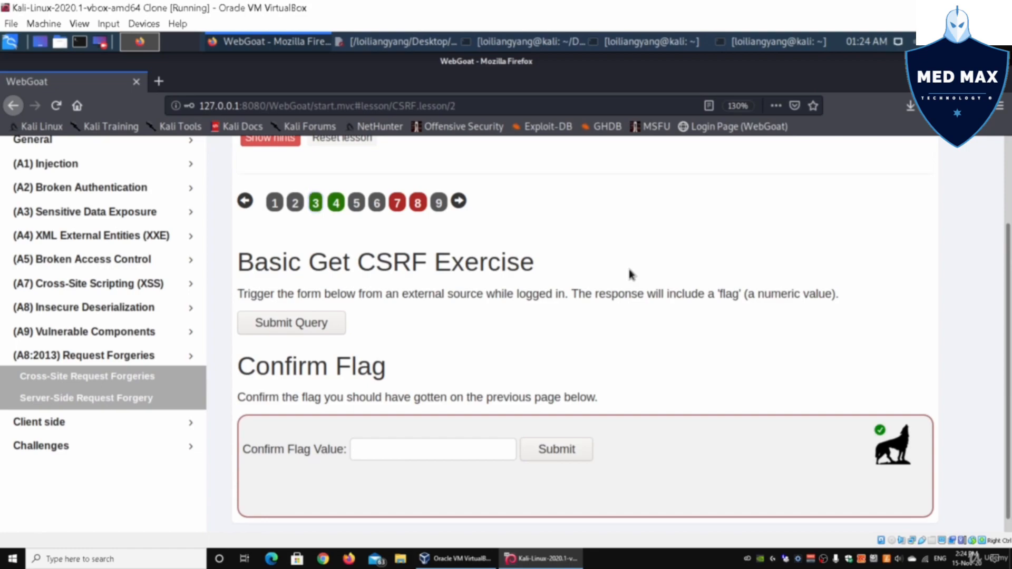
left_click(316, 202)
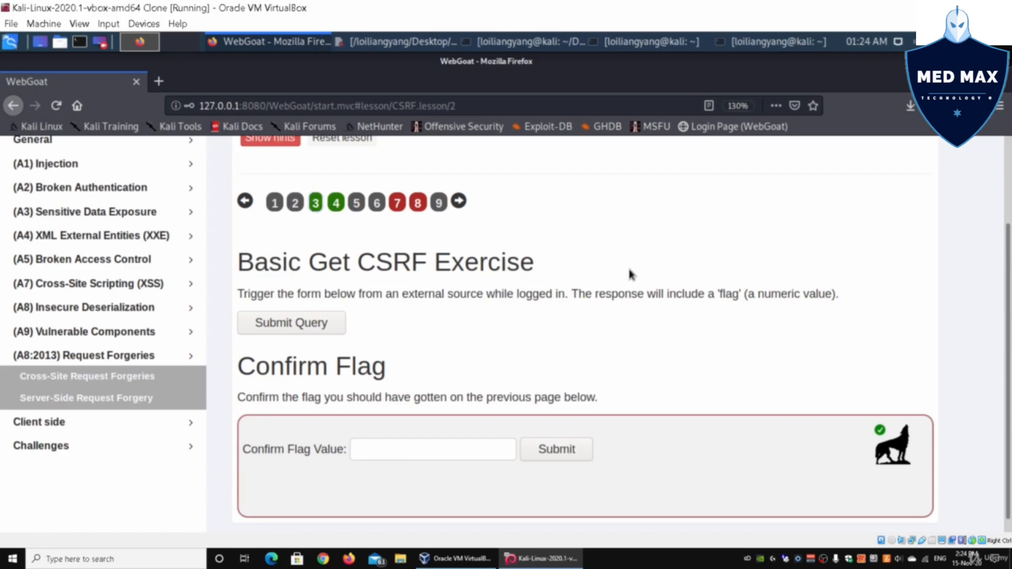
left_click(315, 202)
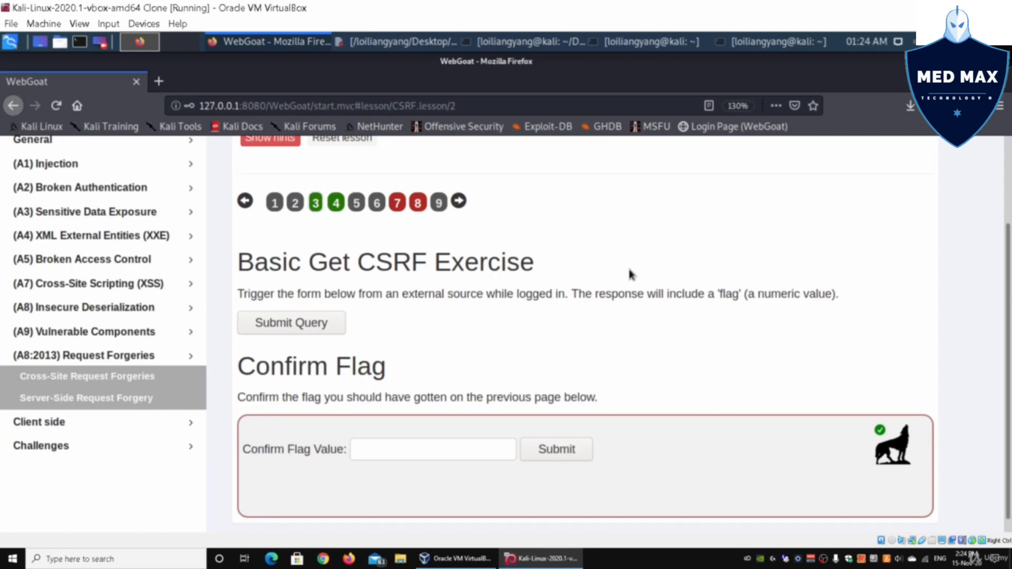
Step: Inspect the Submit Query form's HTML in the browser developer tools
left_click(315, 202)
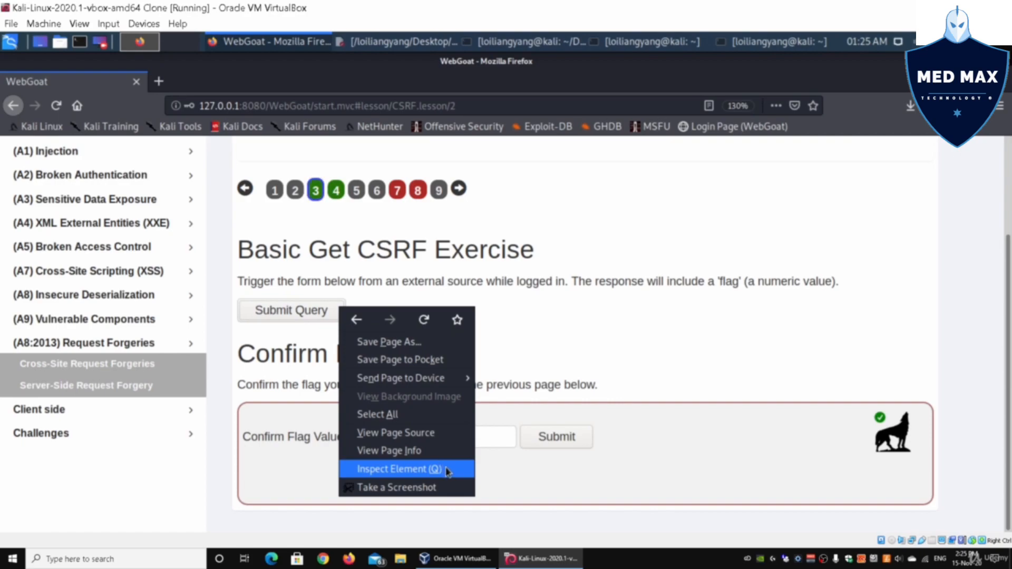
left_click(398, 469)
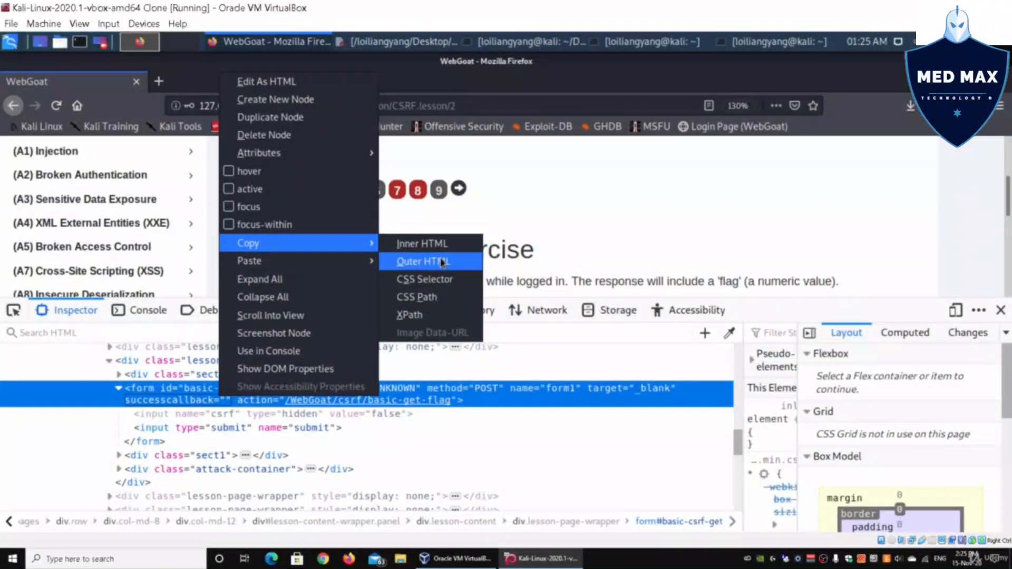
Step: Copy the basic-csrf-get form's outer HTML and switch to the text editor
left_click(422, 261)
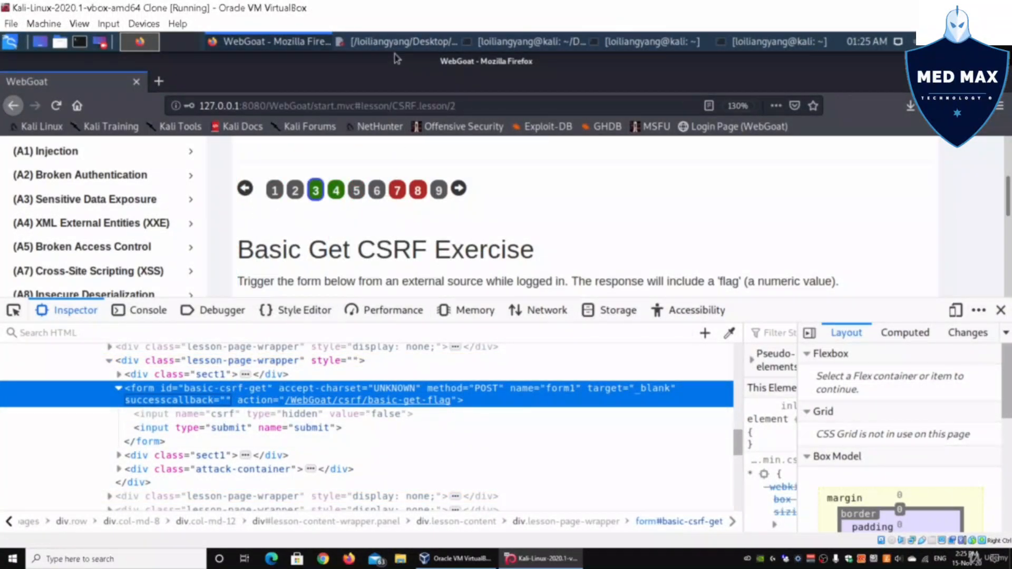
left_click(396, 41)
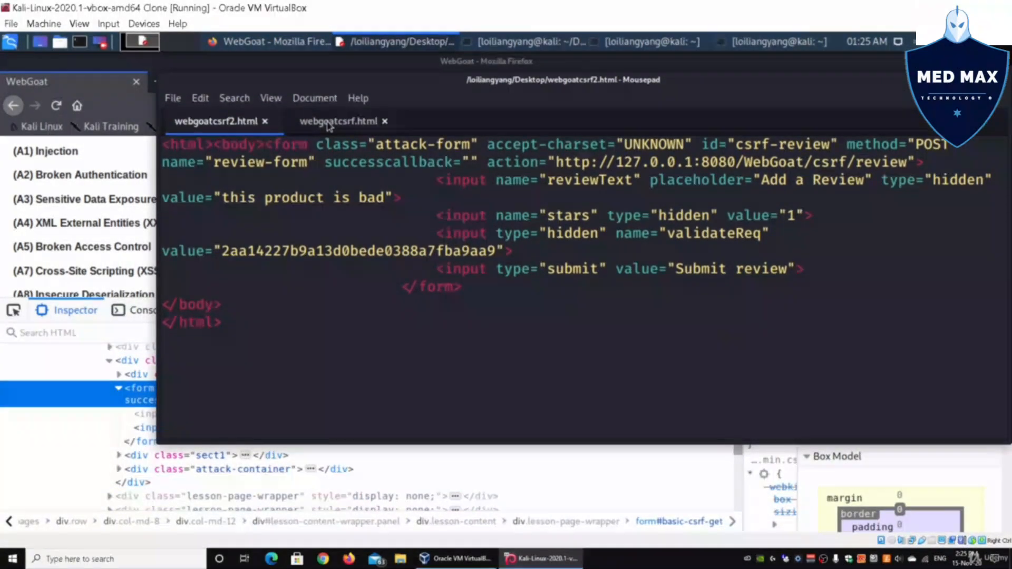
Step: Paste the copied basic-csrf-get form into webgoatcsrf.html in Mousepad
left_click(339, 121)
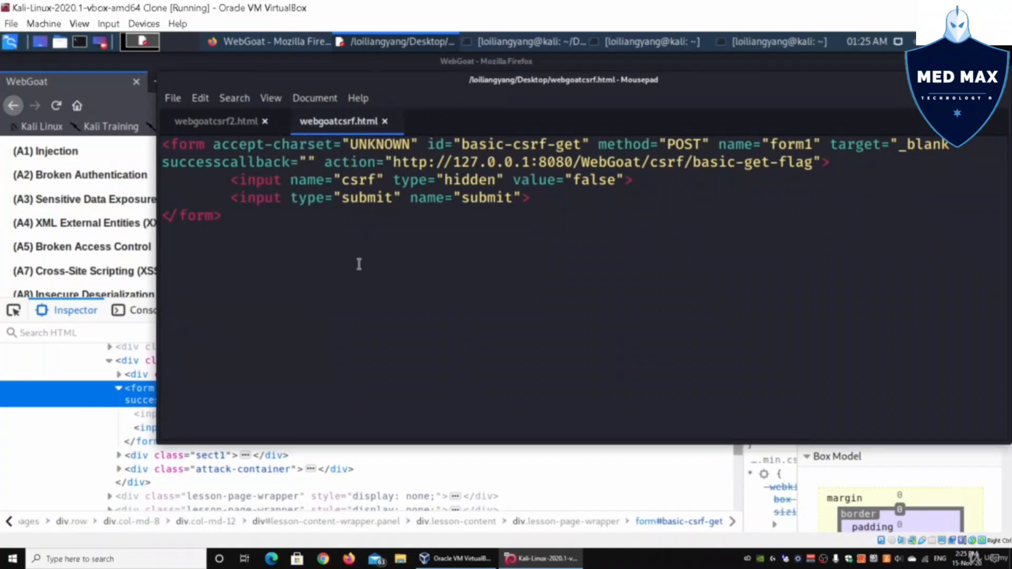
right_click(253, 262)
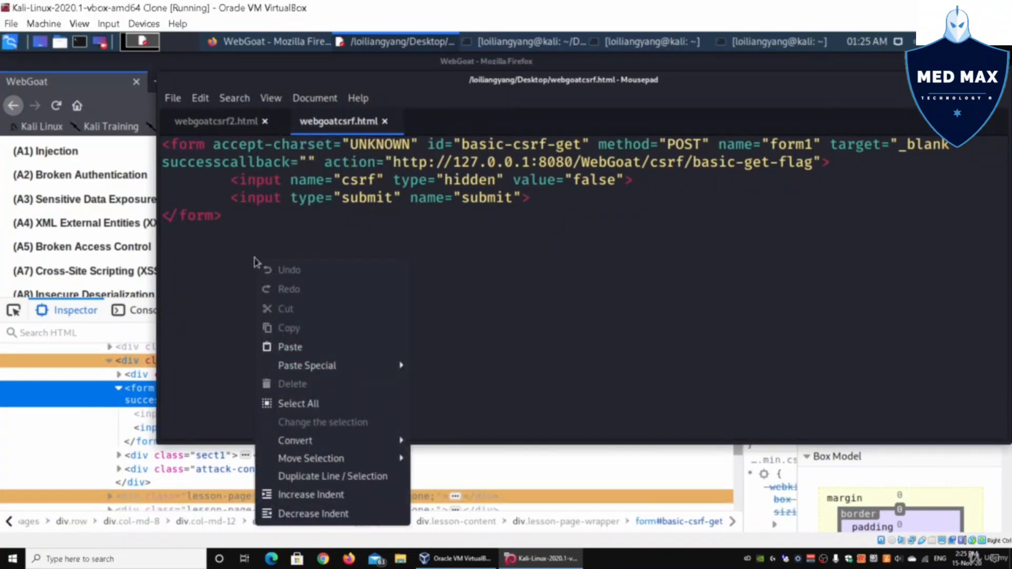
left_click(290, 347)
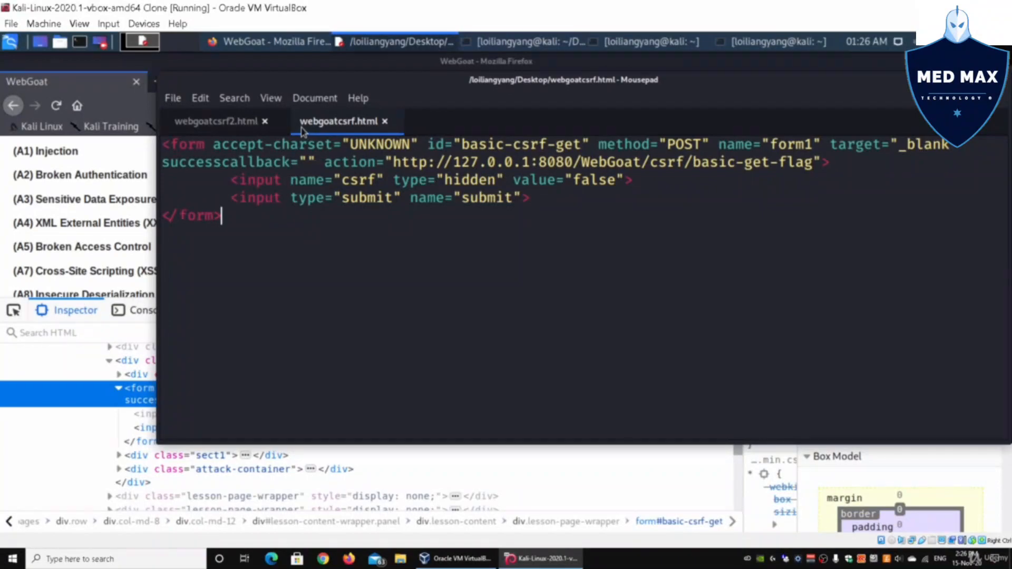
mouse_move(332, 132)
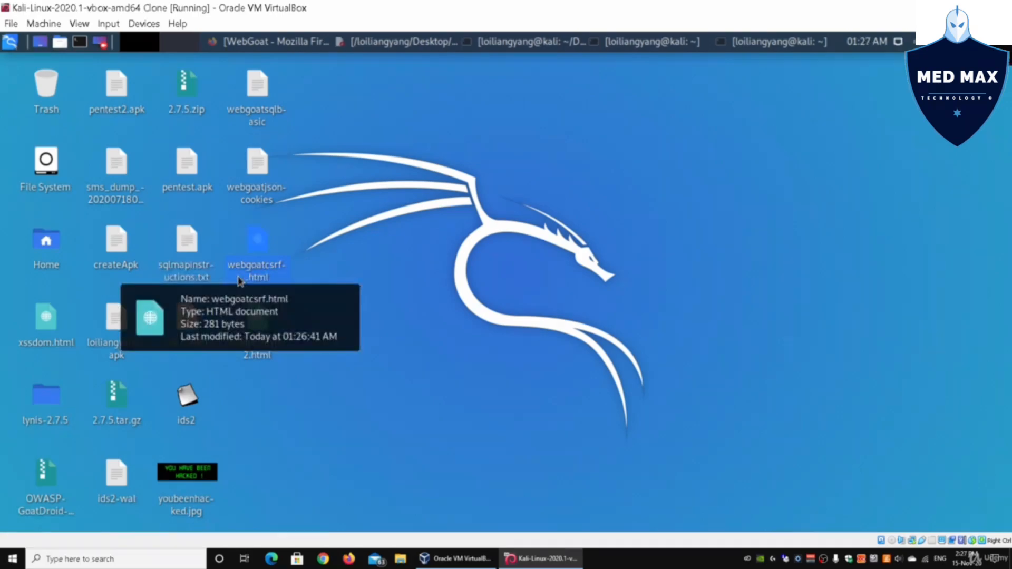
mouse_move(257, 252)
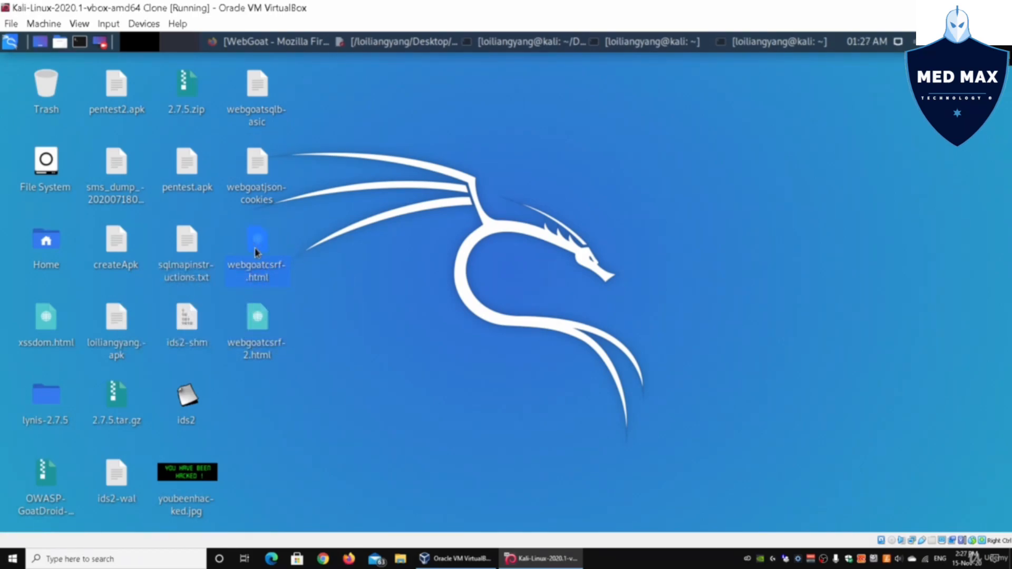
mouse_move(257, 252)
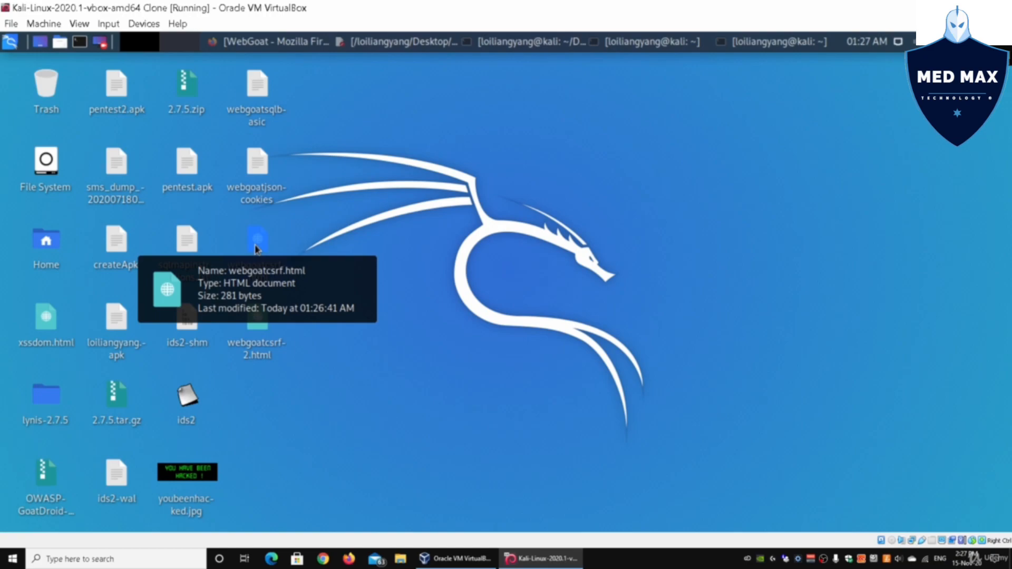
Step: Open webgoatcsrf.html from the desktop with Firefox ESR
right_click(256, 242)
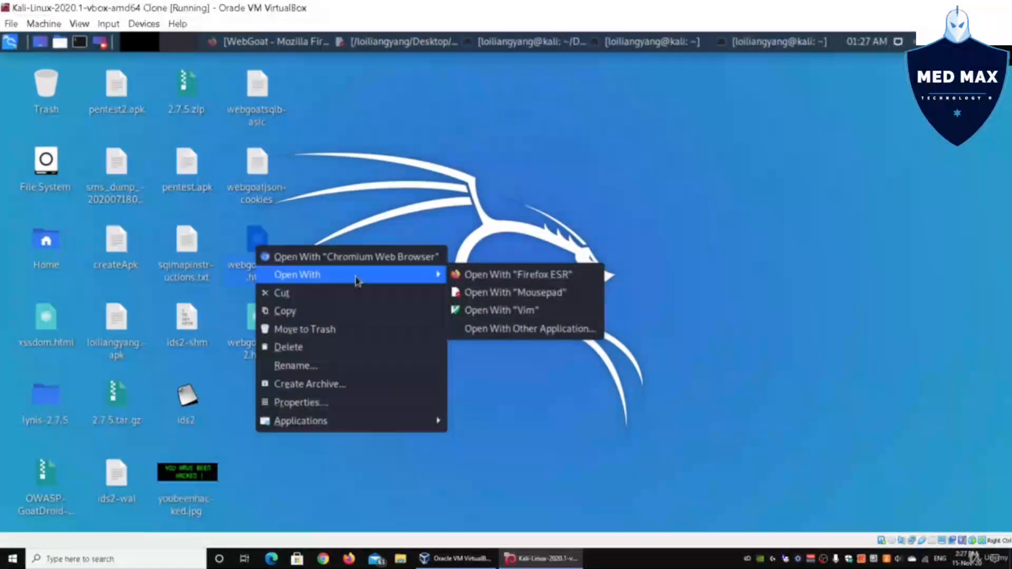
left_click(515, 274)
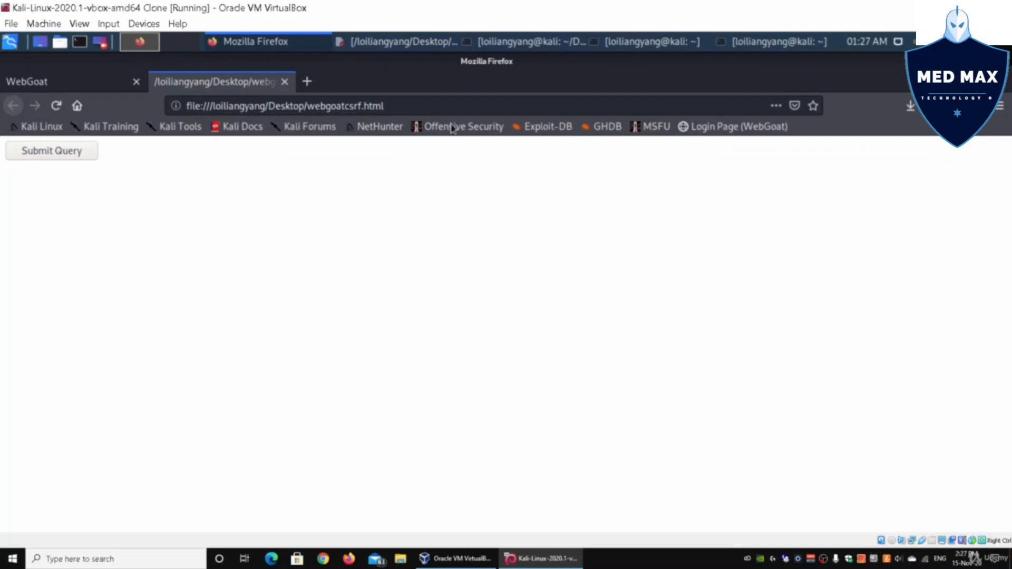
mouse_move(362, 140)
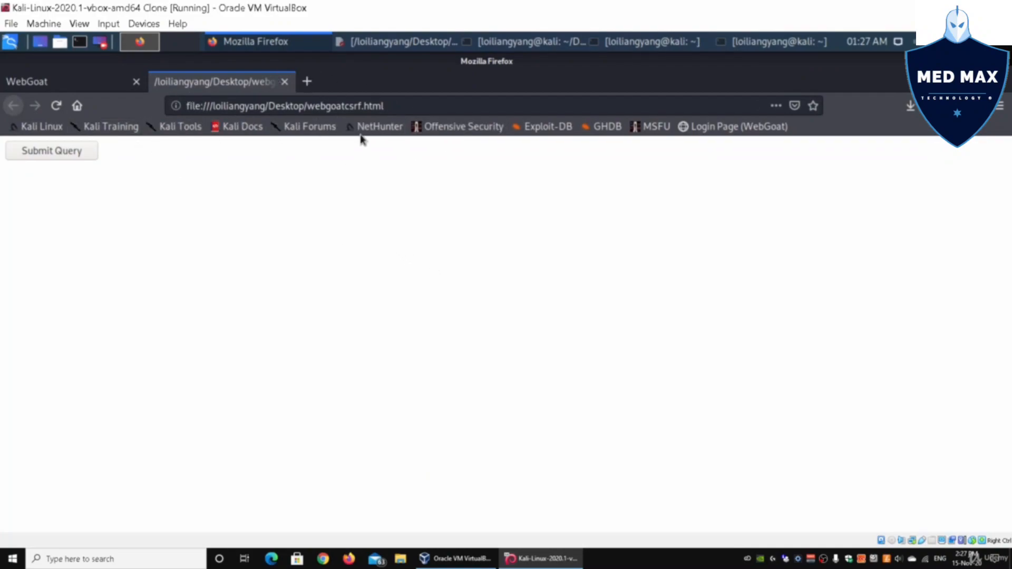
mouse_move(215, 181)
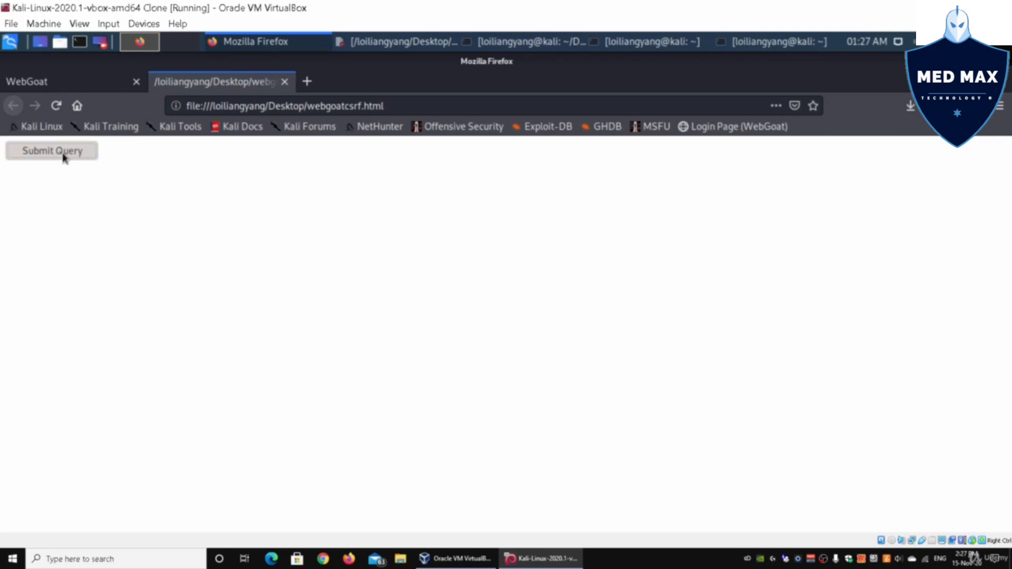
Step: Submit the local Submit Query form to get the flag 57077
left_click(52, 150)
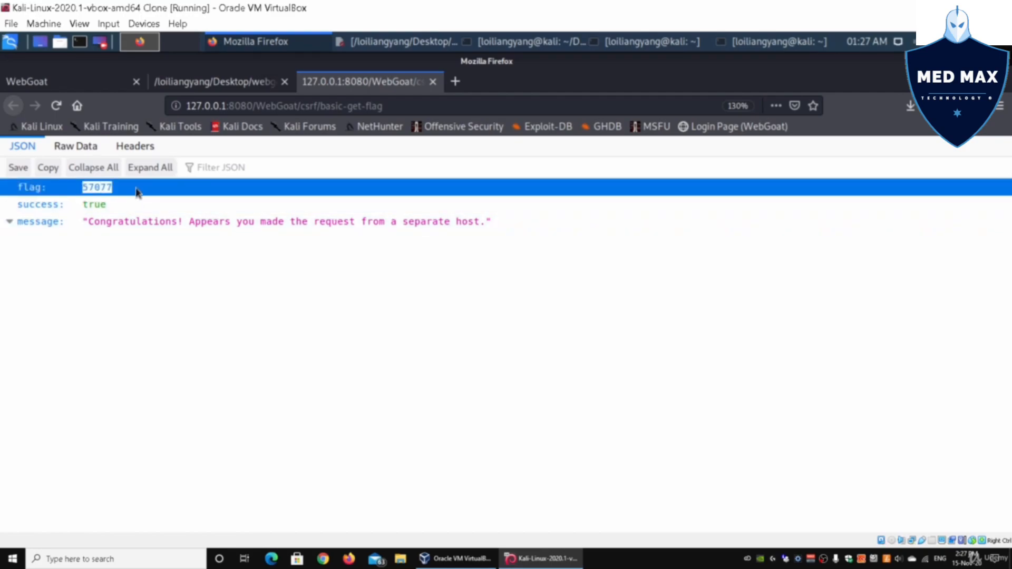
mouse_move(64, 81)
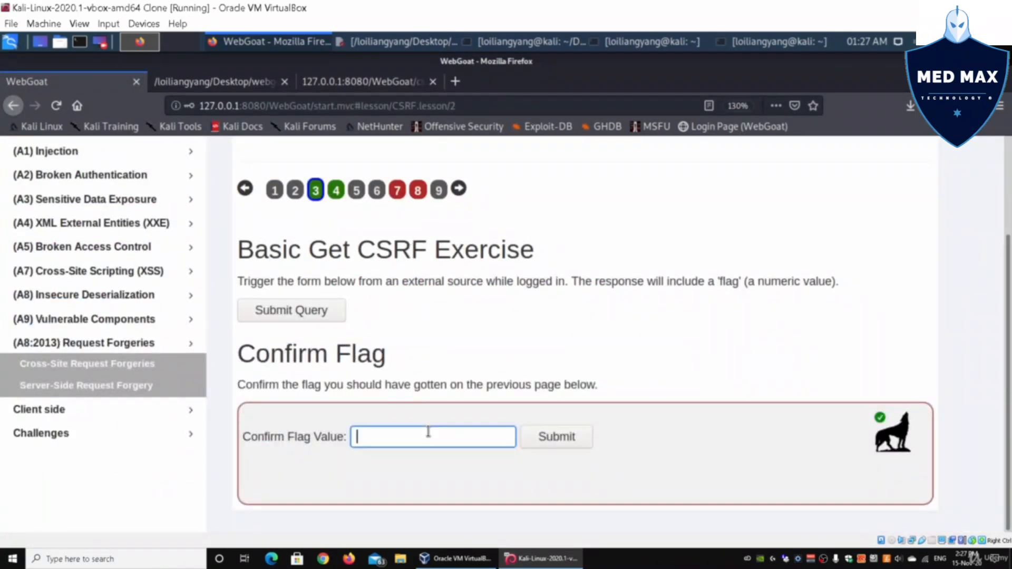
Step: Enter the flag in Confirm Flag Value, checking it against the response tab
type("570")
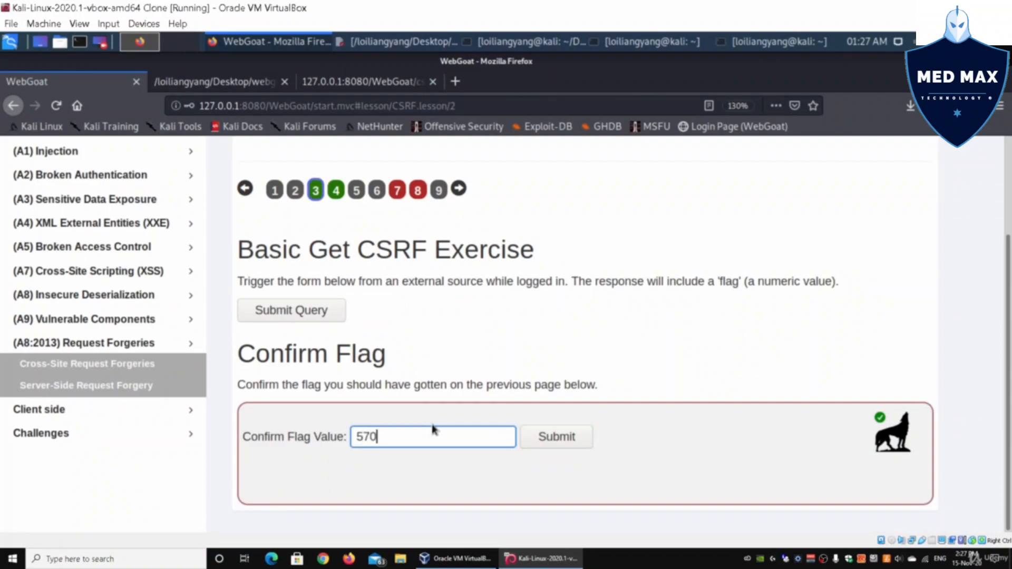
left_click(365, 81)
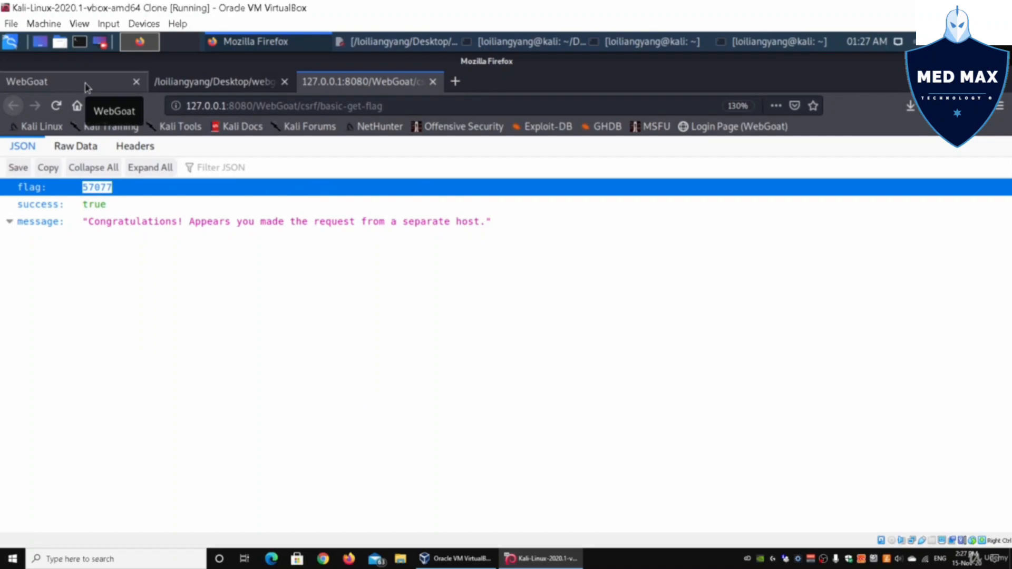
left_click(72, 81)
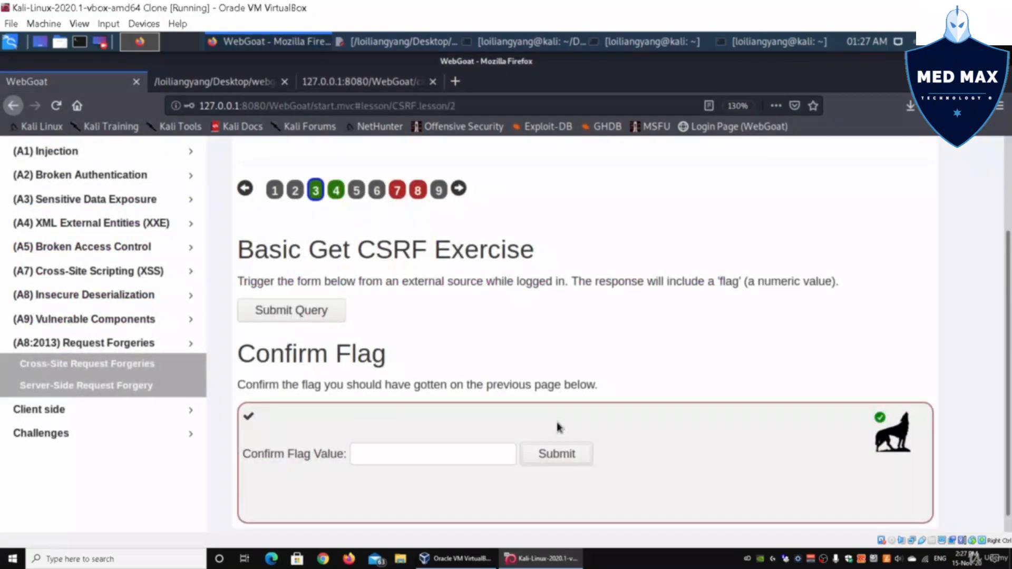